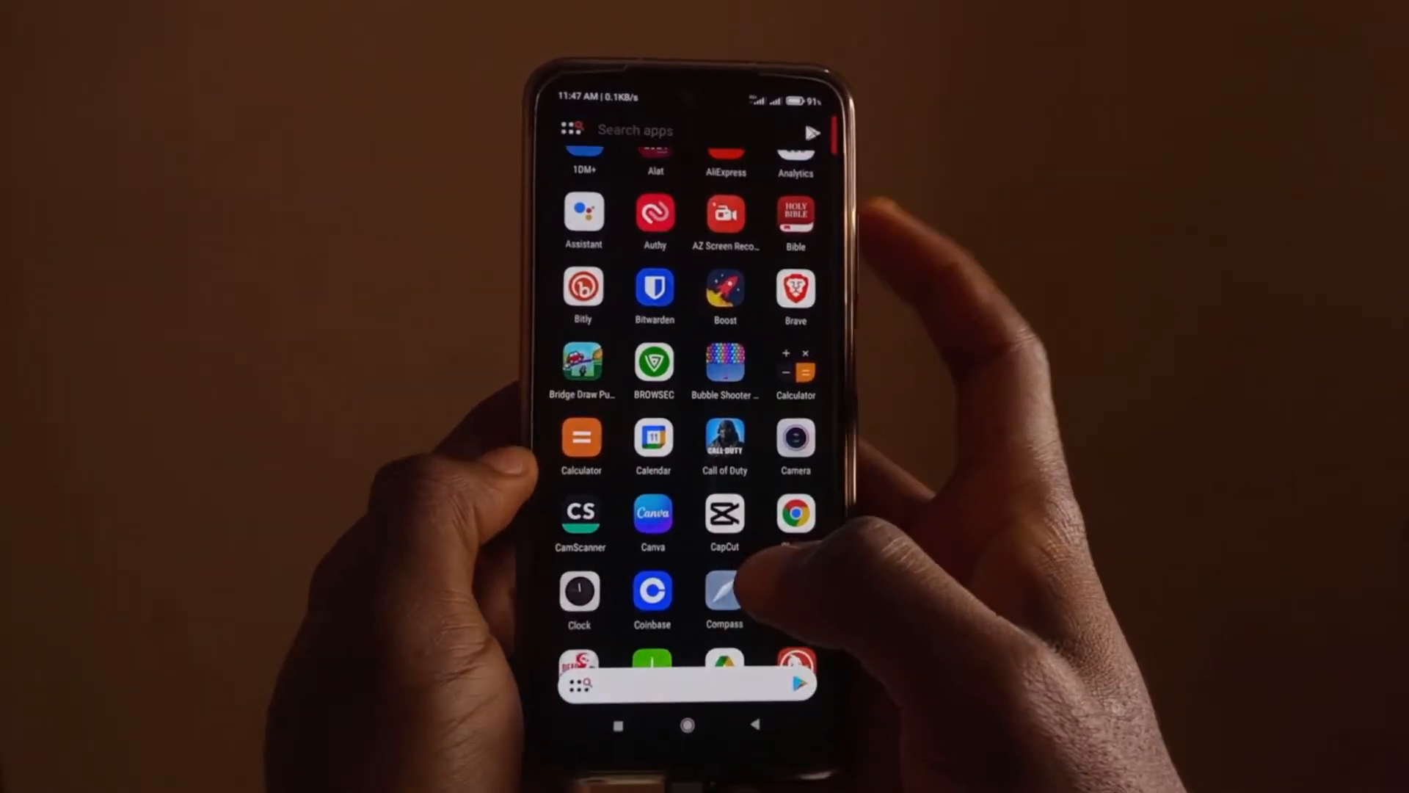
# Step: Reach the Apps settings page by searching "apps" within Settings
pyautogui.write('ay')
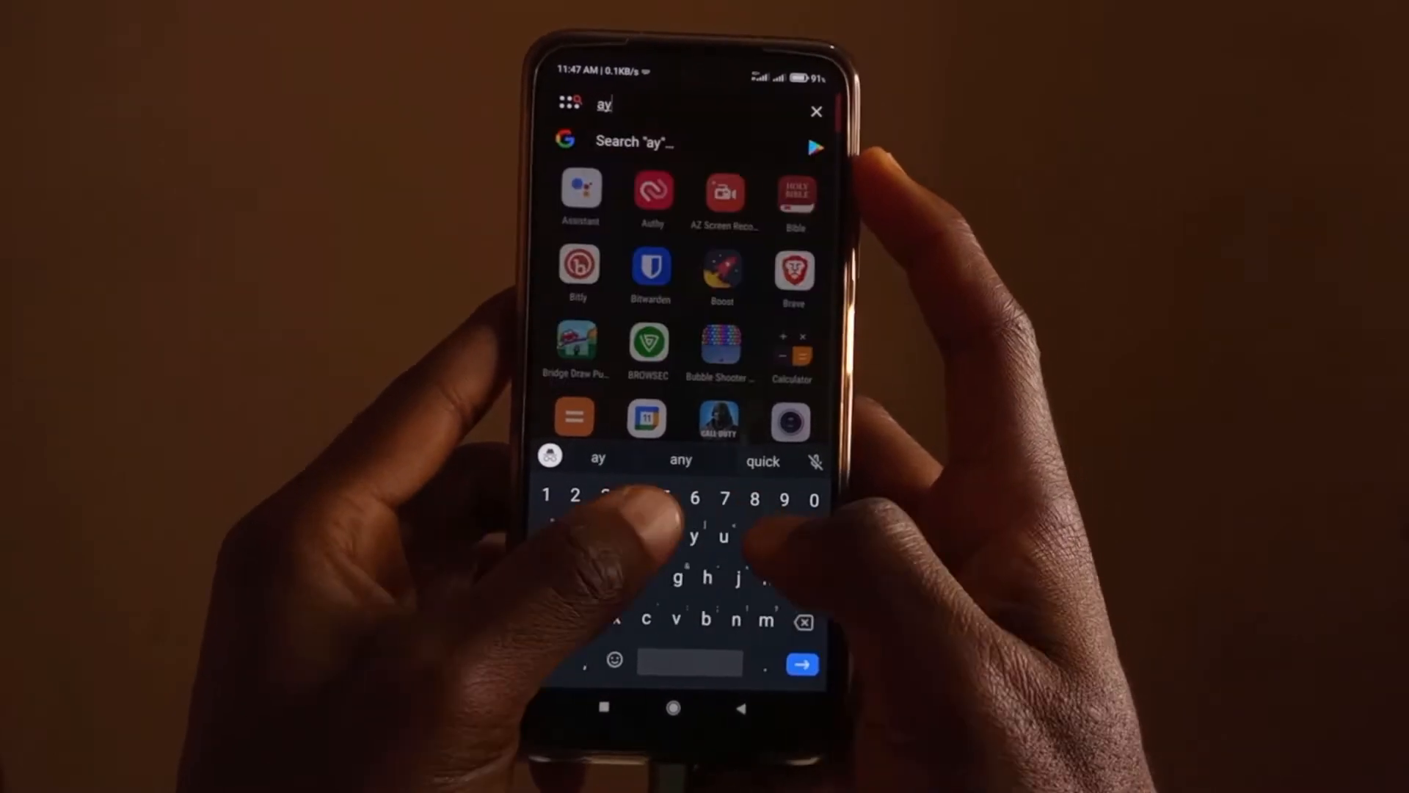
pyautogui.write('t')
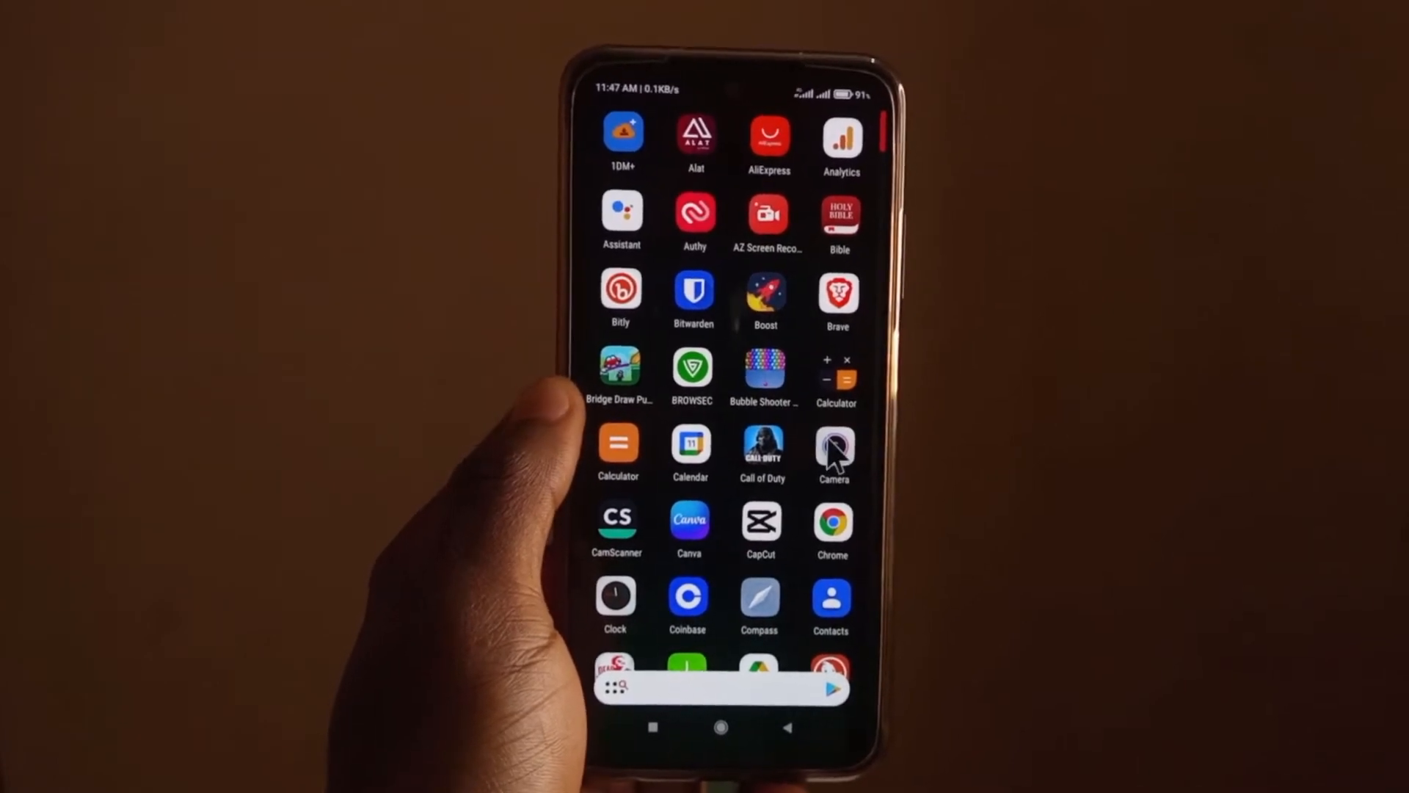
pyautogui.click(713, 728)
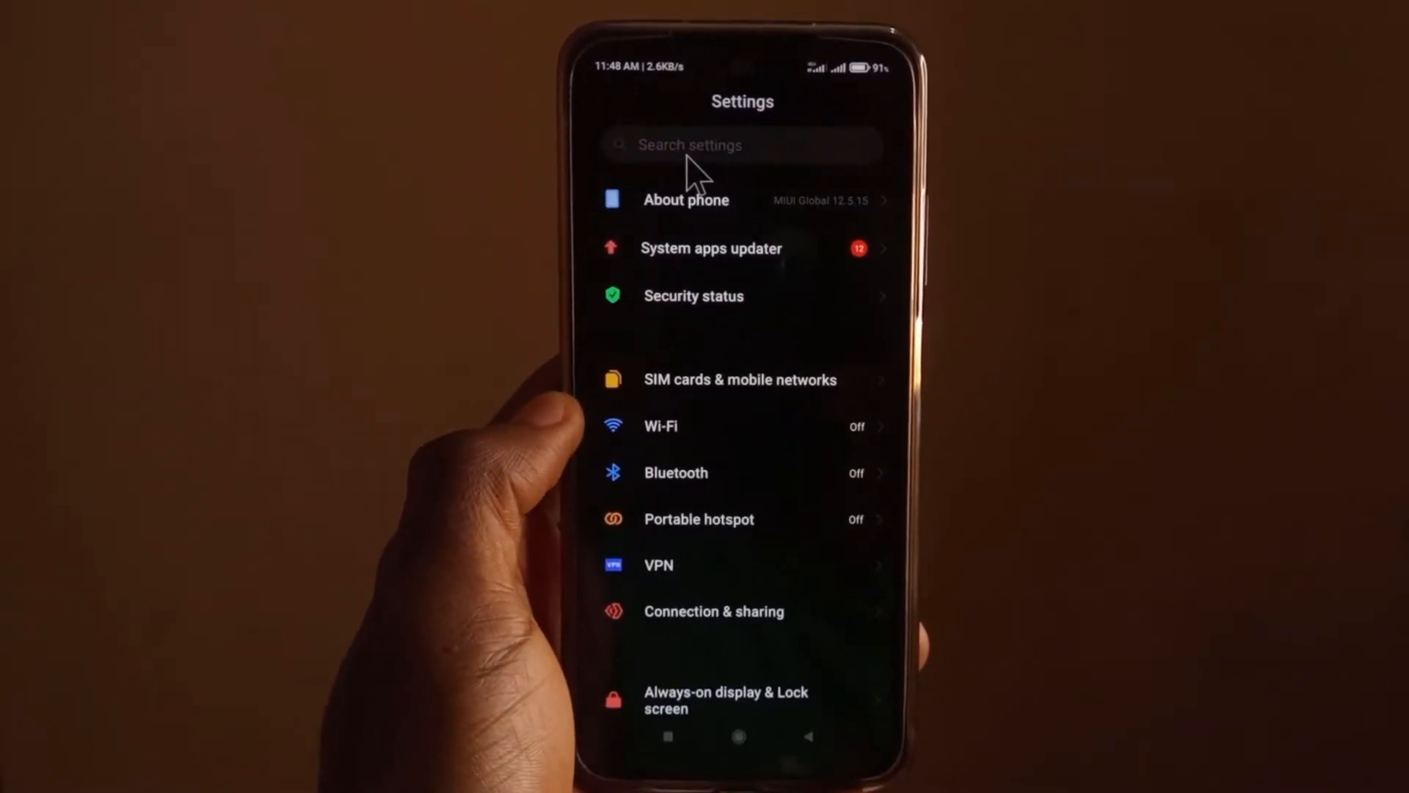
pyautogui.click(737, 145)
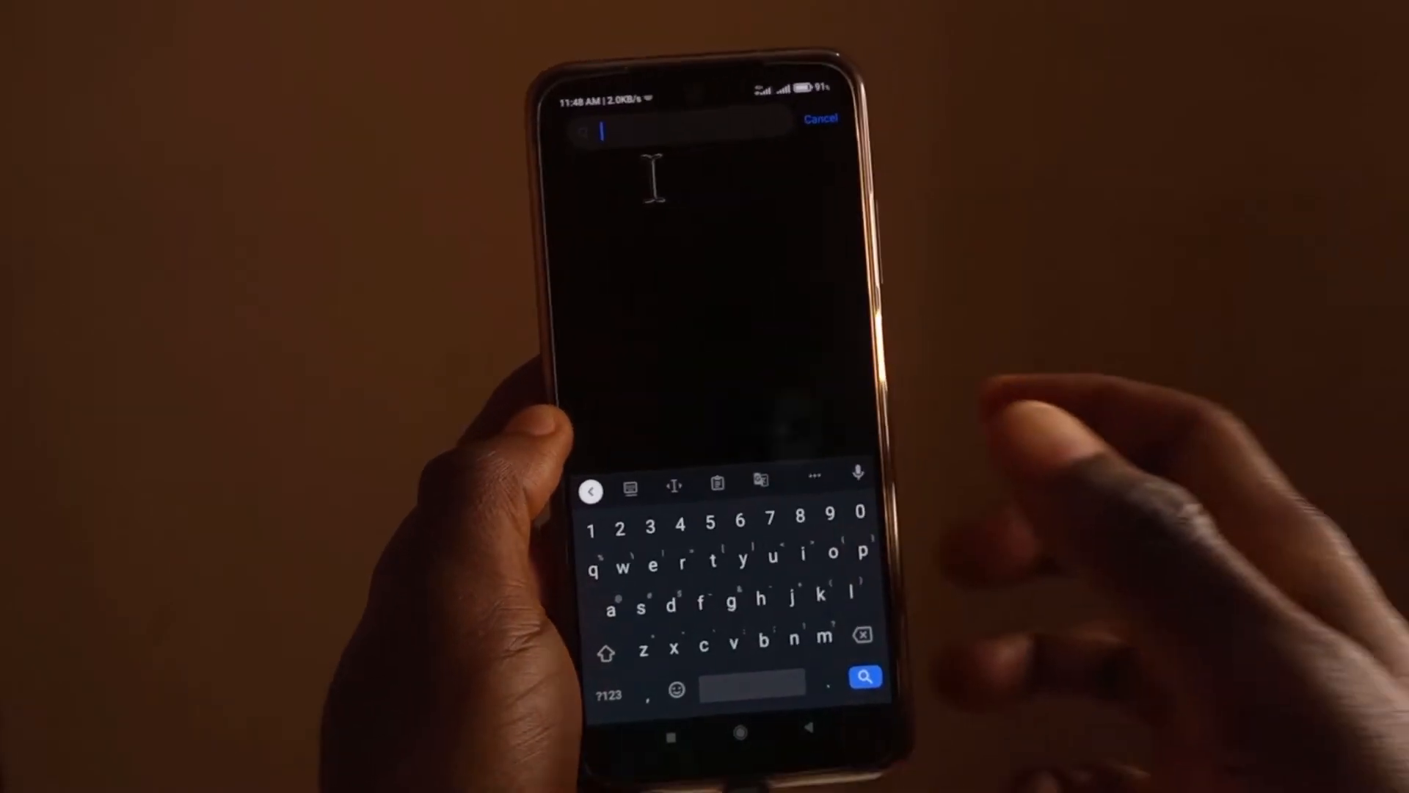
pyautogui.write('apps')
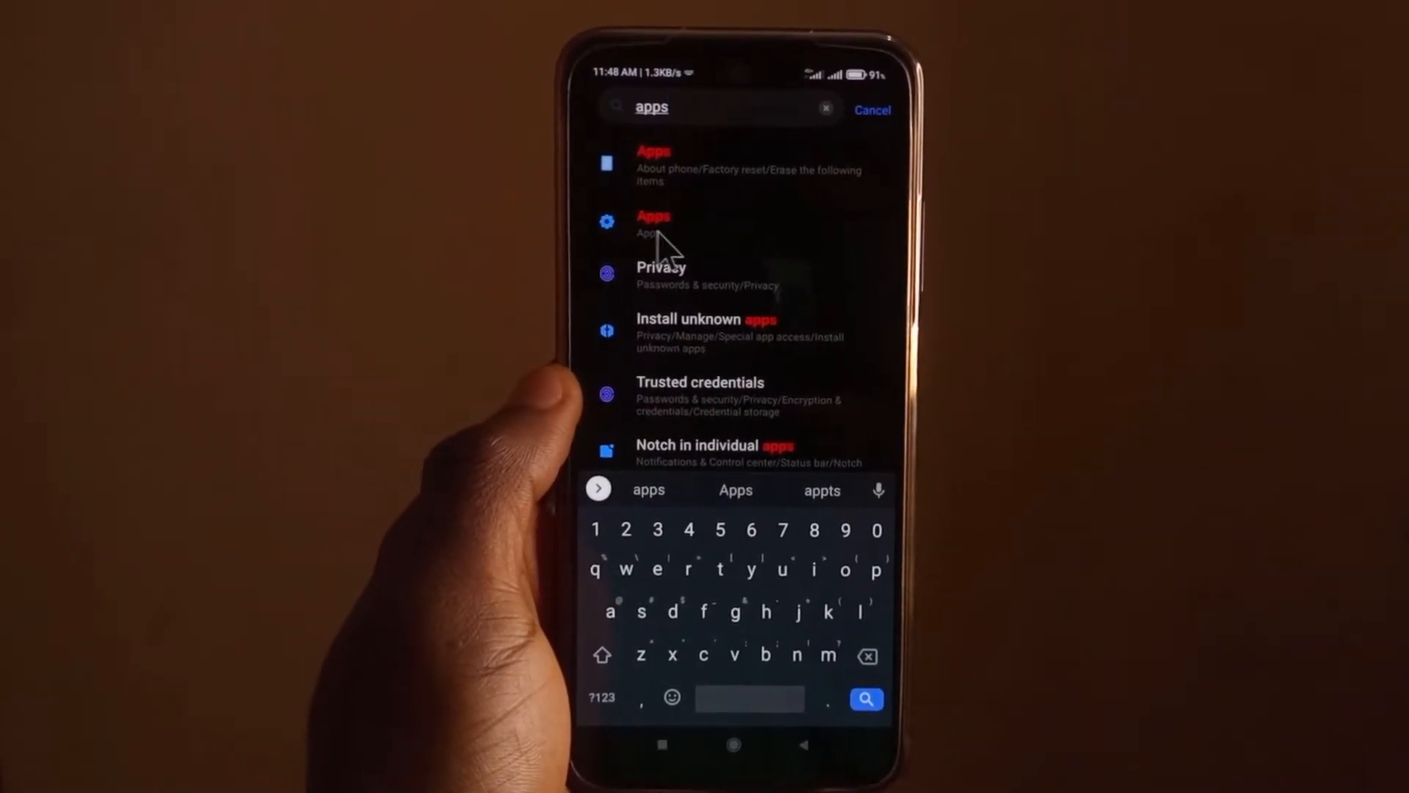
pyautogui.click(654, 216)
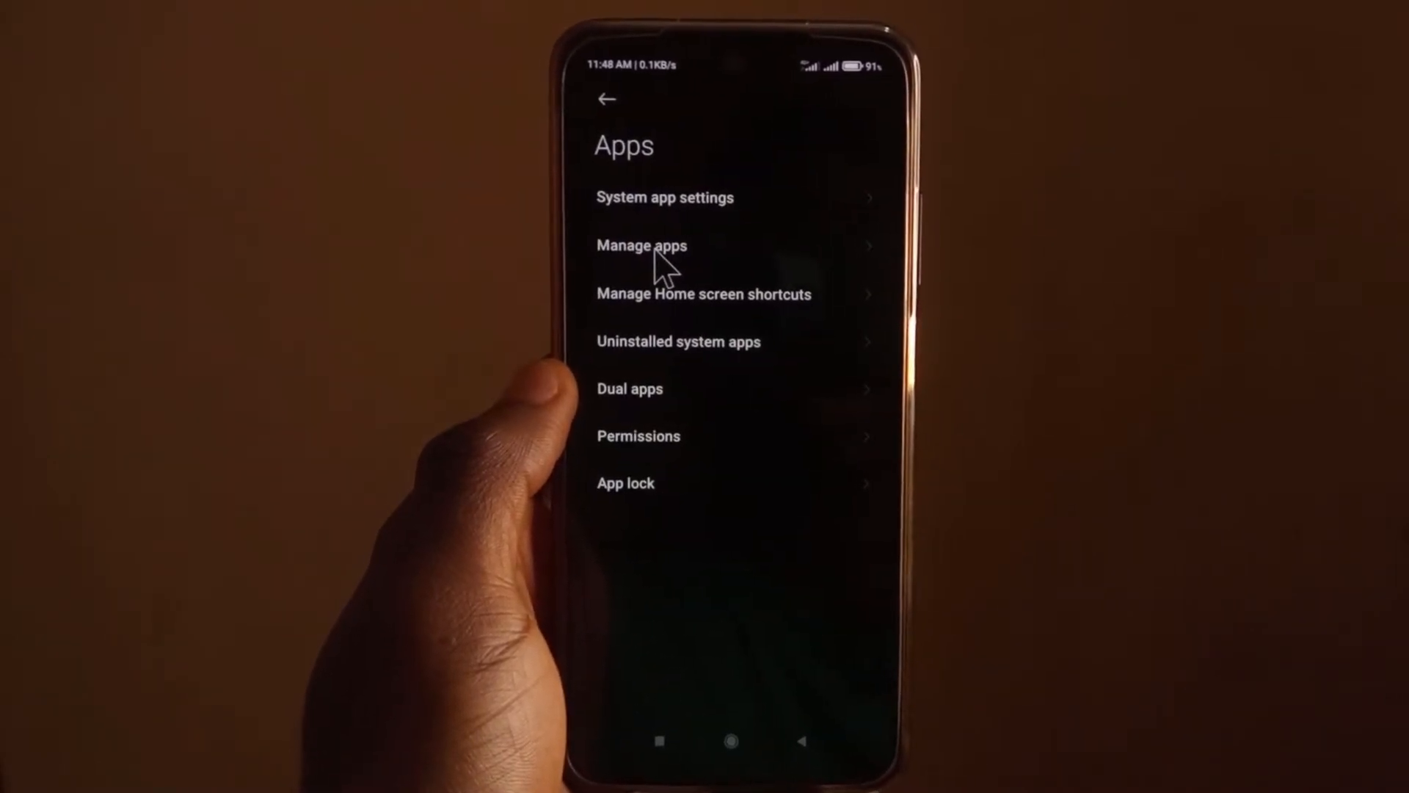
# Step: Sort the Manage apps list of 150 apps by App name instead of status
pyautogui.click(642, 245)
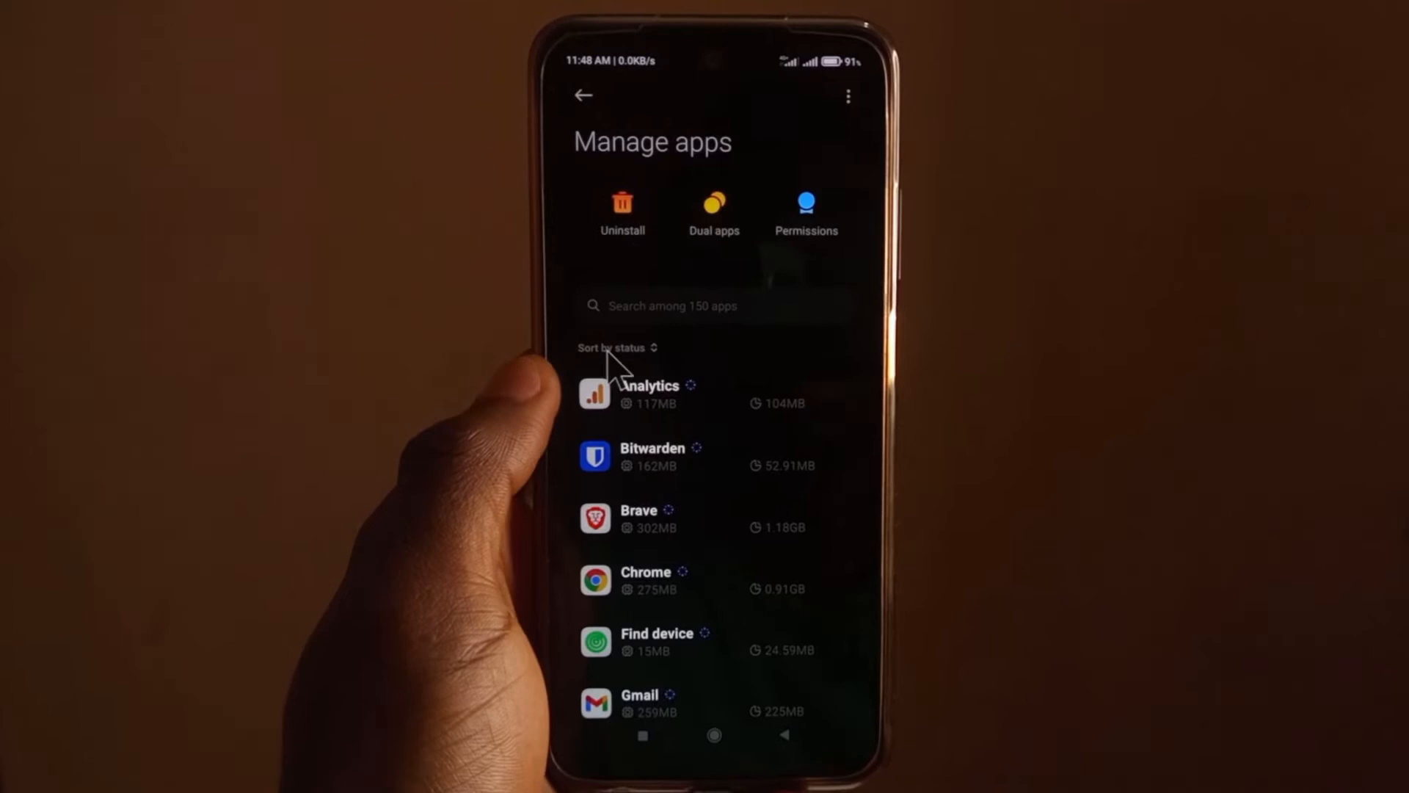
pyautogui.click(614, 348)
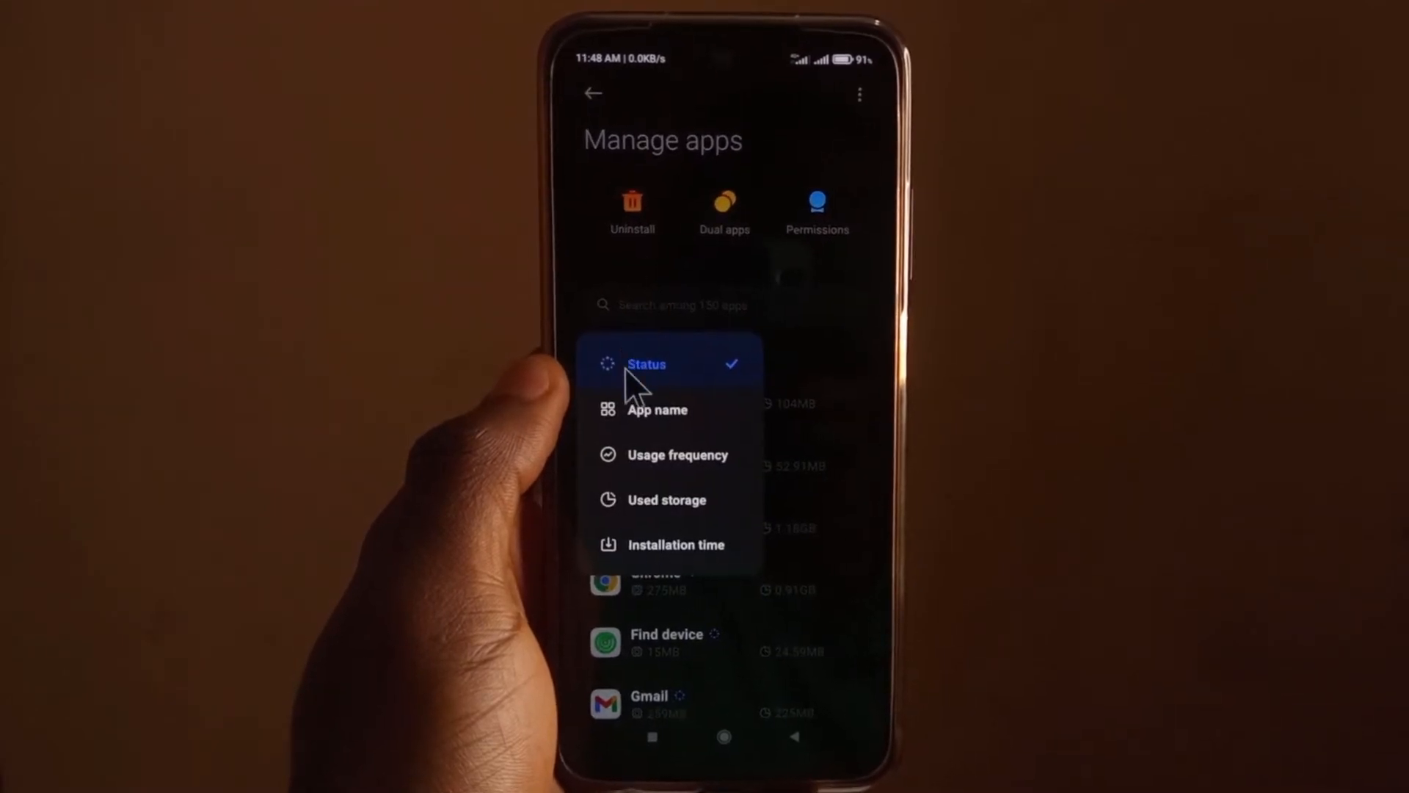
pyautogui.click(658, 410)
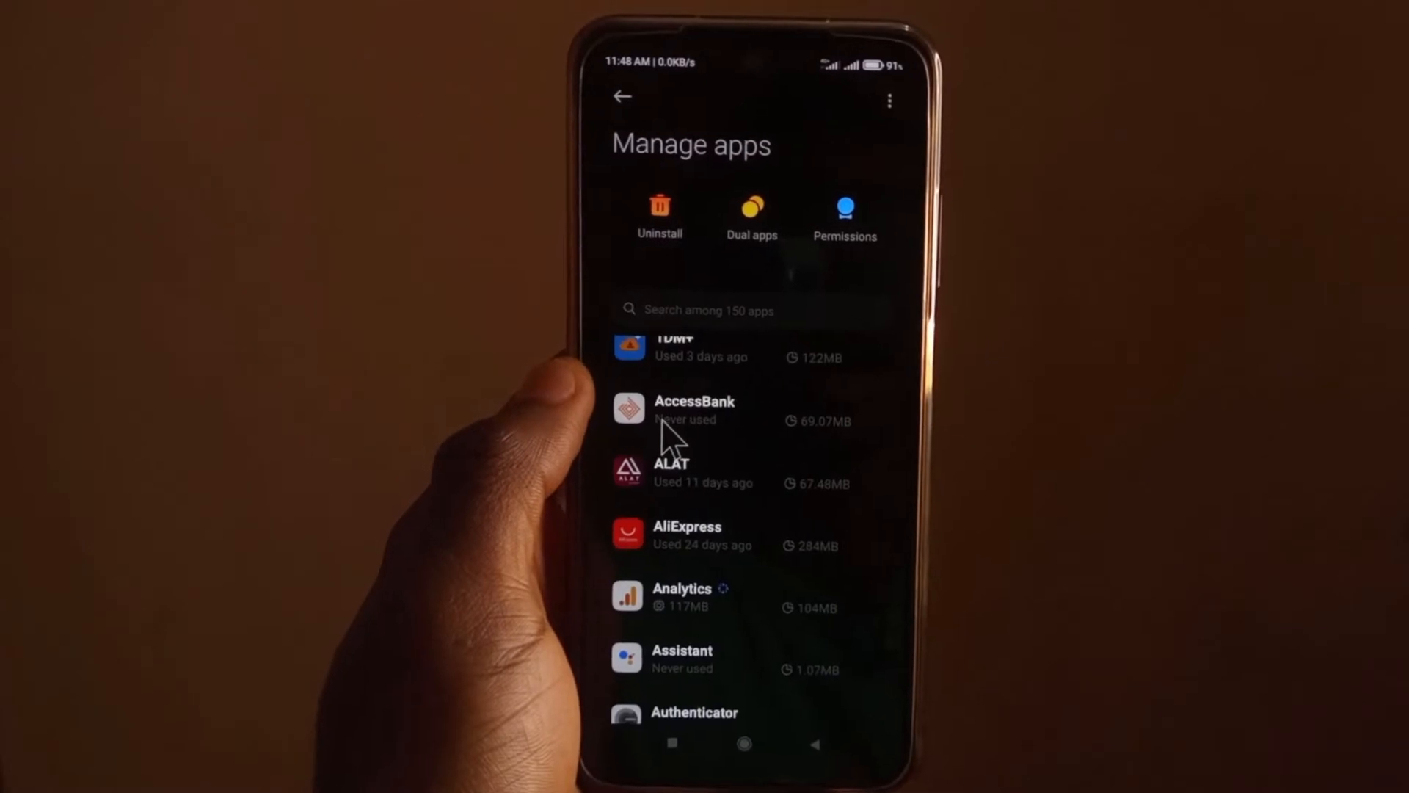
pyautogui.scroll(-3)
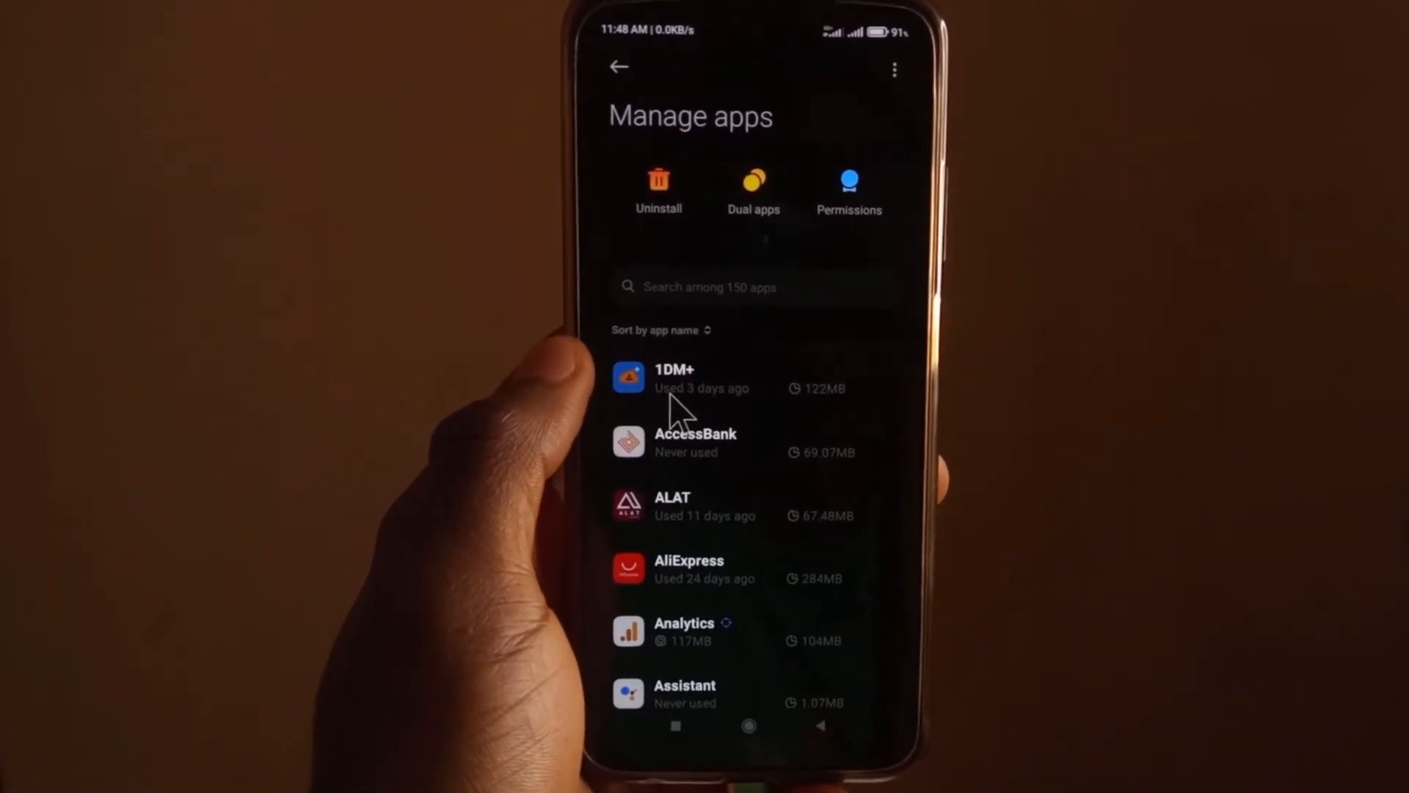
# Step: Scroll the alphabetical list from the A–C apps down to Nova7 and Open Camera
pyautogui.scroll(-3)
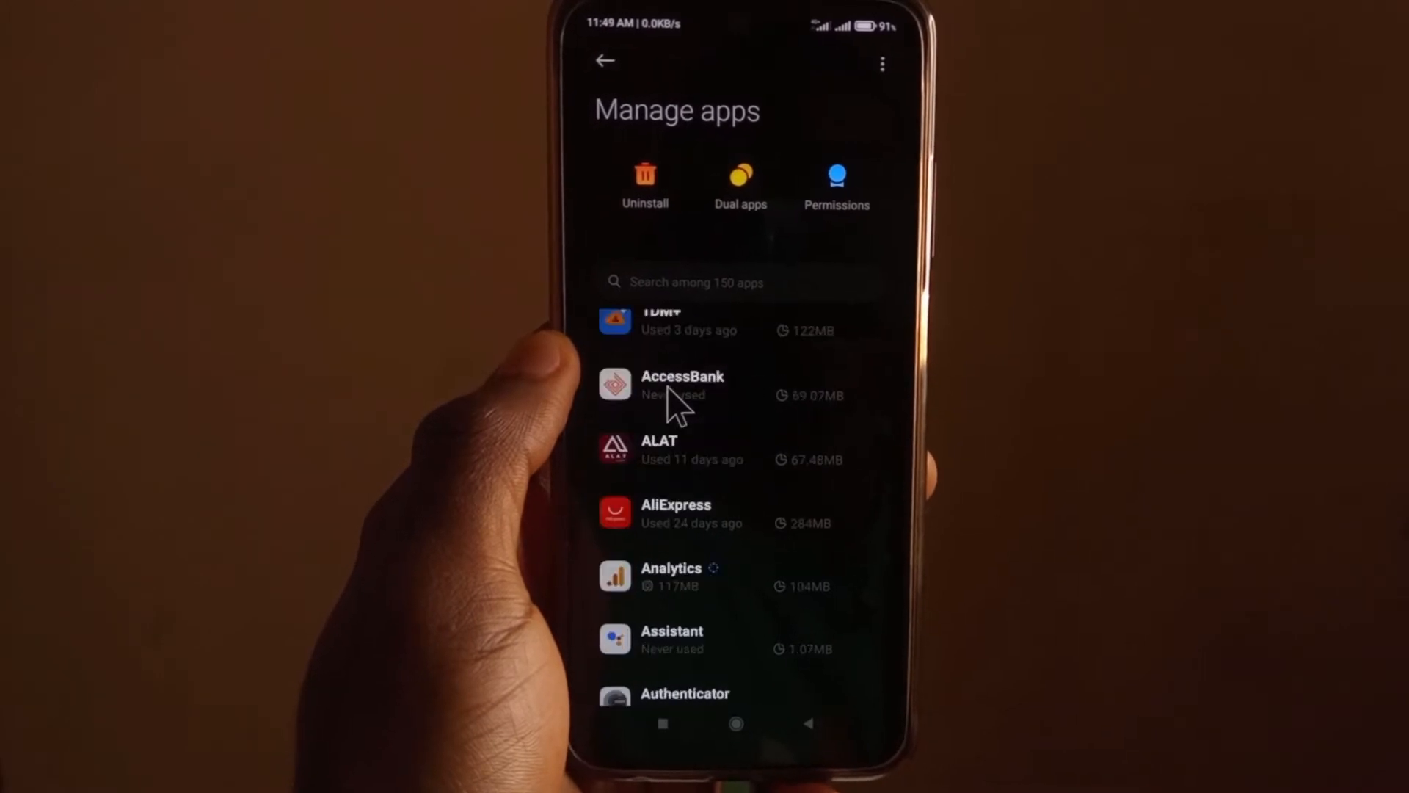
pyautogui.scroll(3)
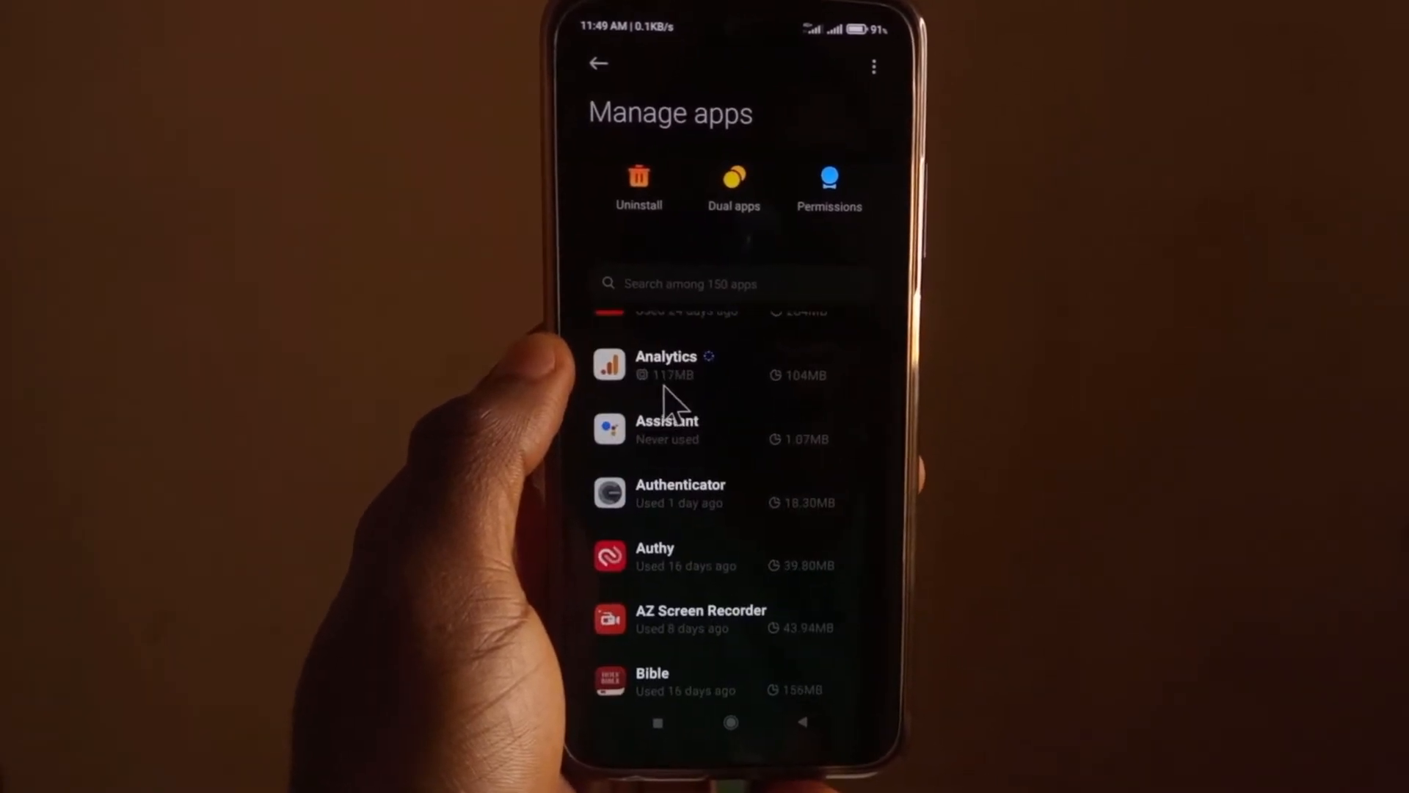
pyautogui.scroll(-3)
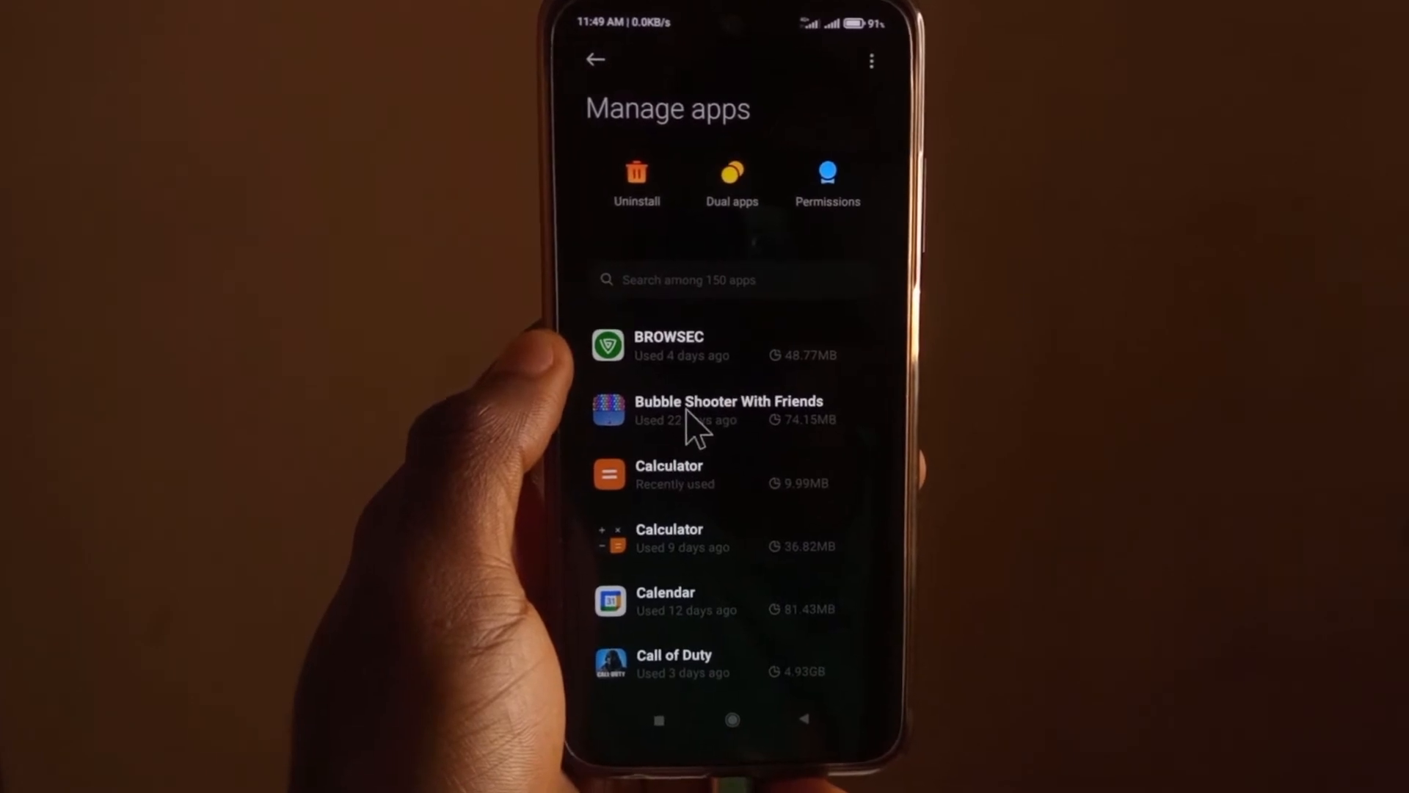
pyautogui.click(728, 410)
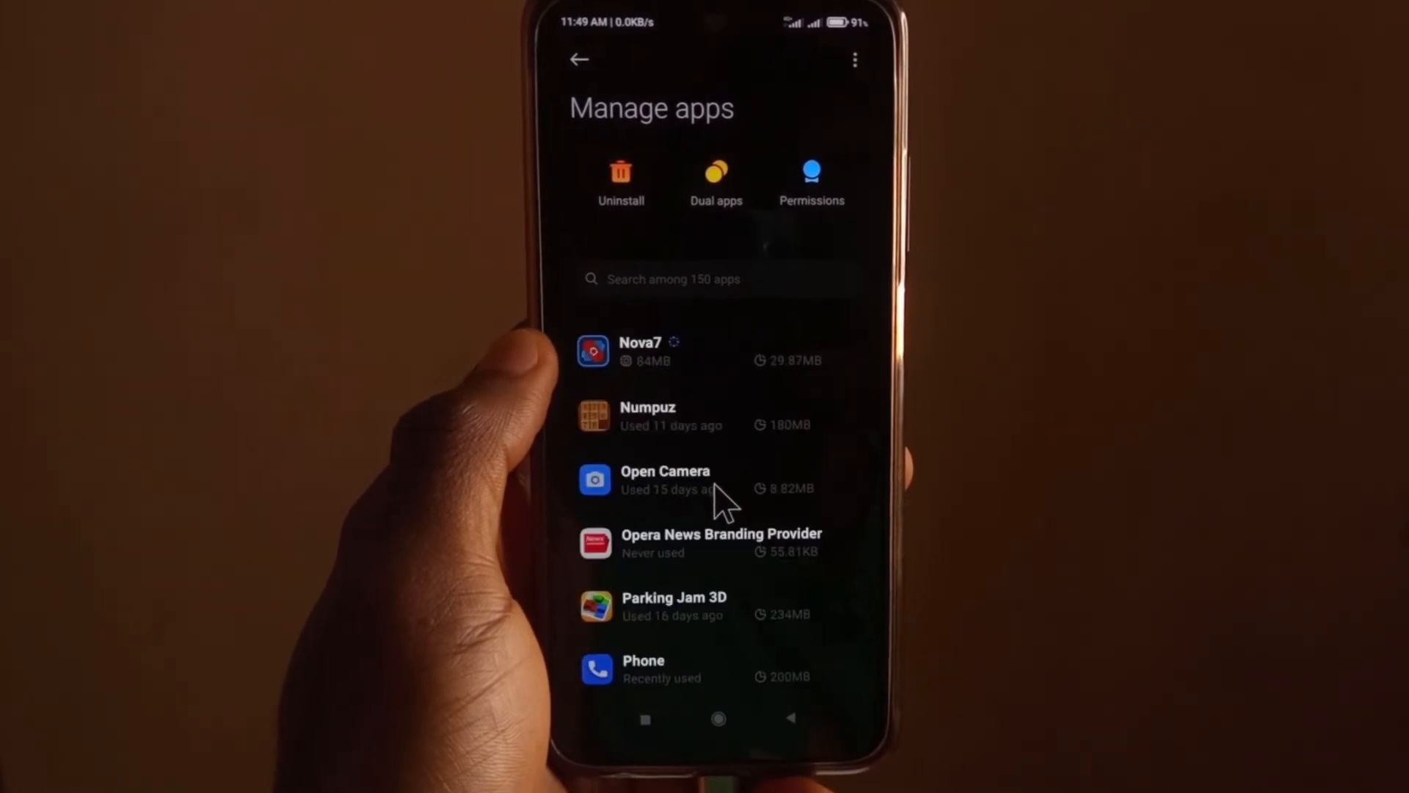
# Step: Continue through the S, T and U apps down to Video Splitter, vidIQ and VPN Speed
pyautogui.scroll(-3)
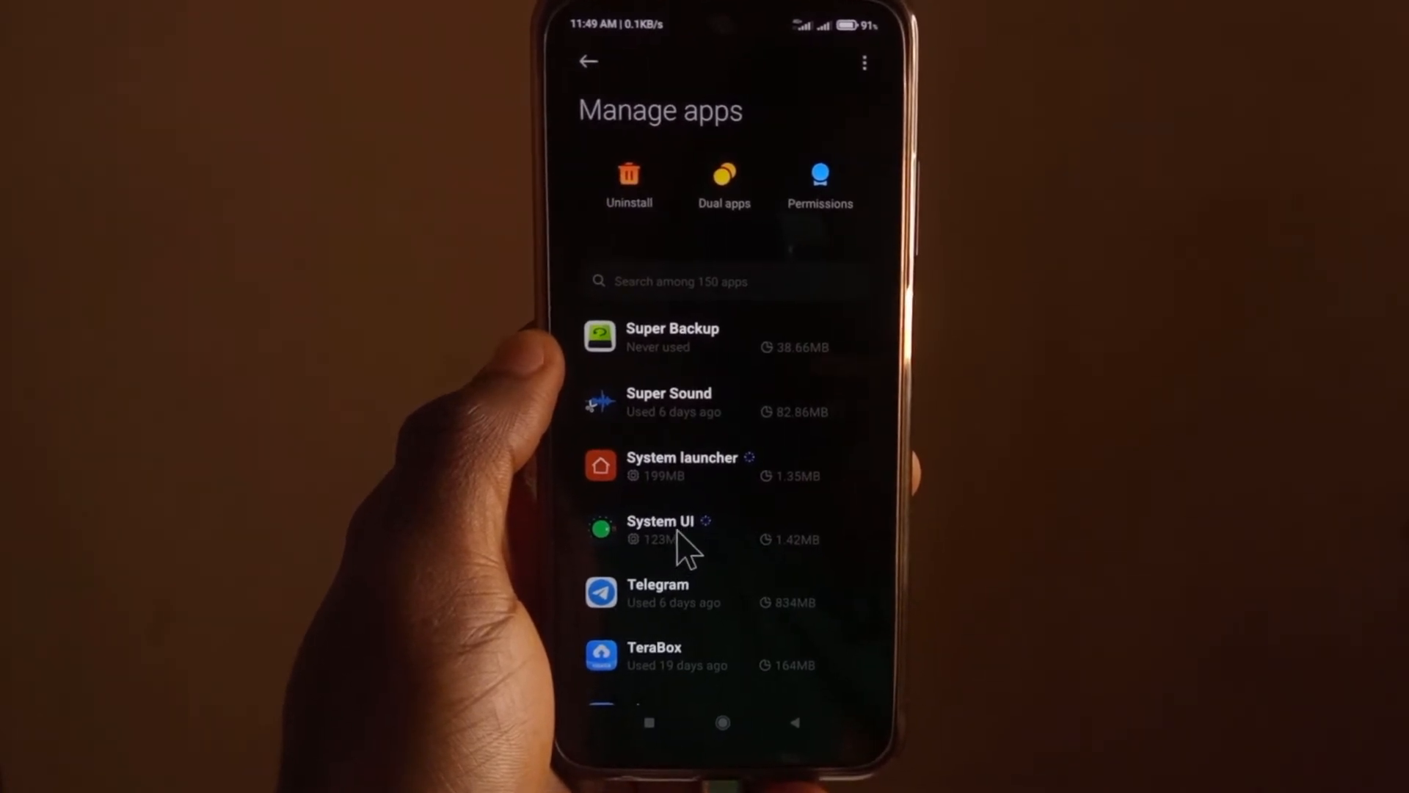
pyautogui.click(659, 530)
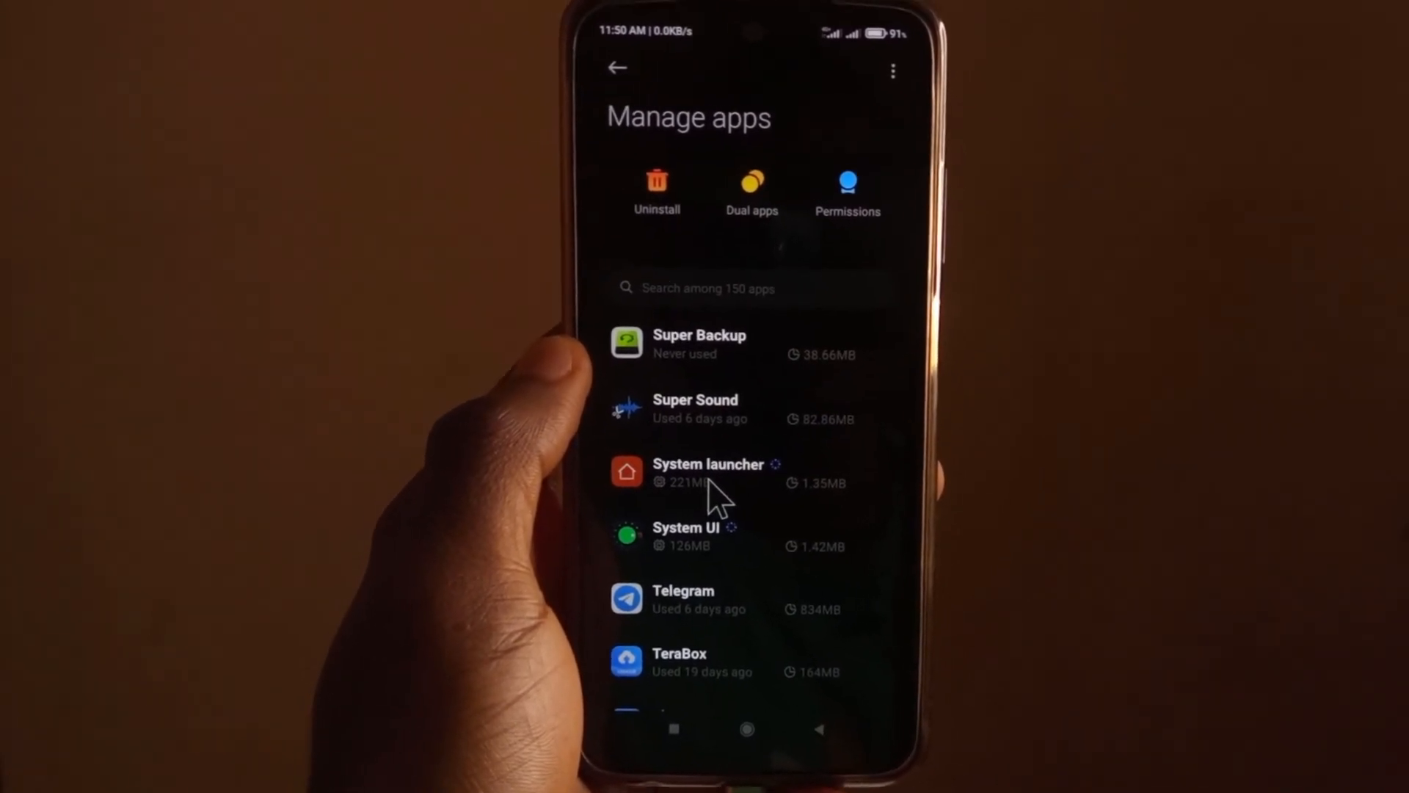
pyautogui.click(710, 472)
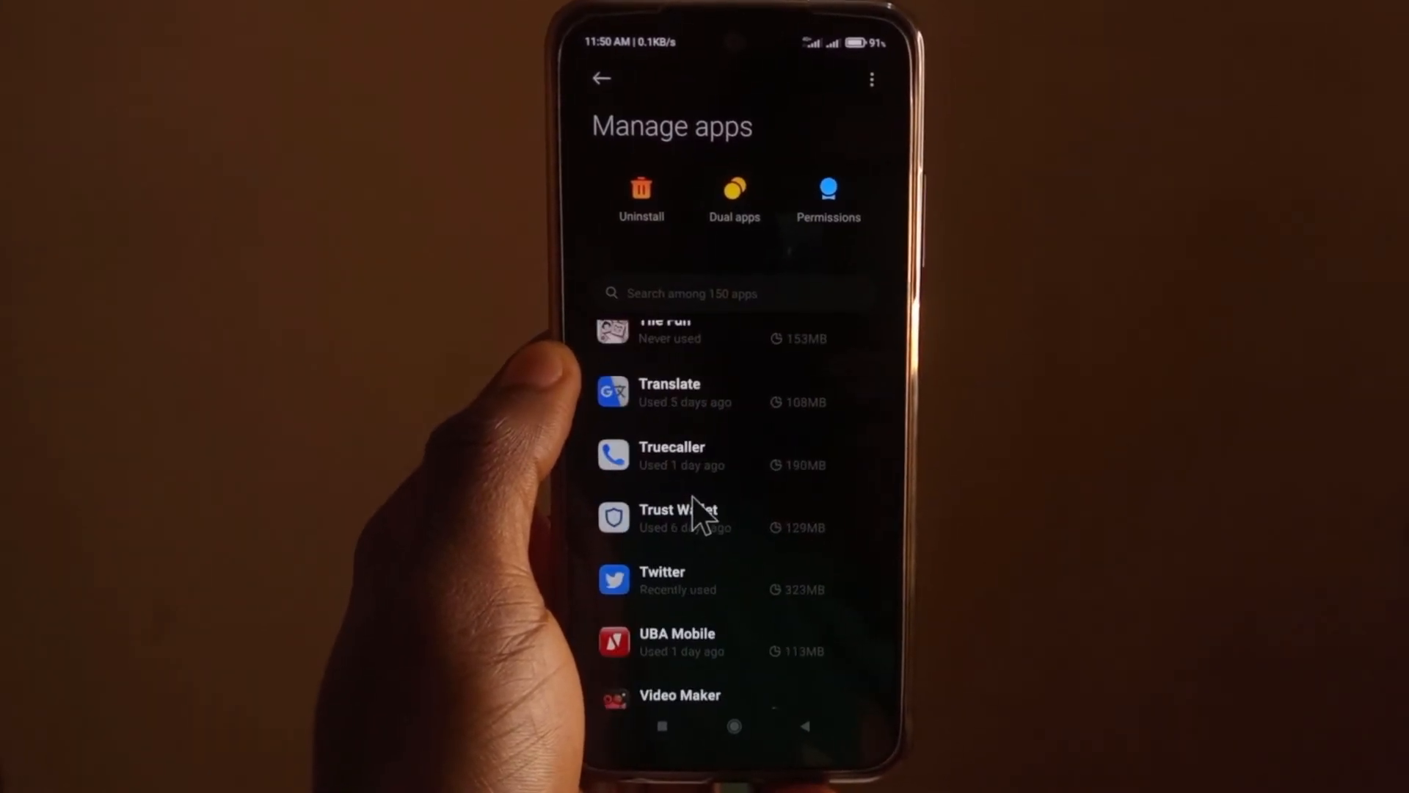
pyautogui.scroll(3)
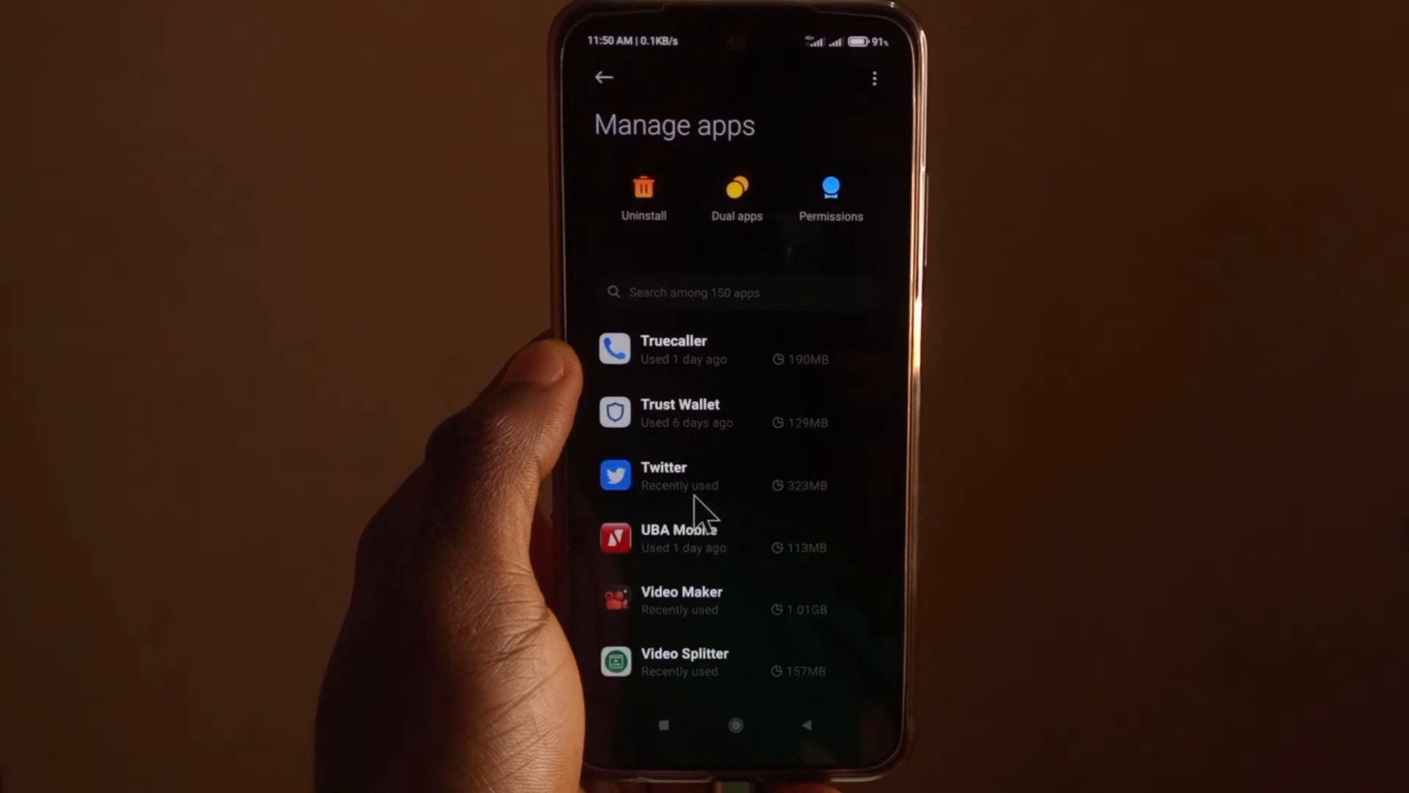
pyautogui.scroll(-3)
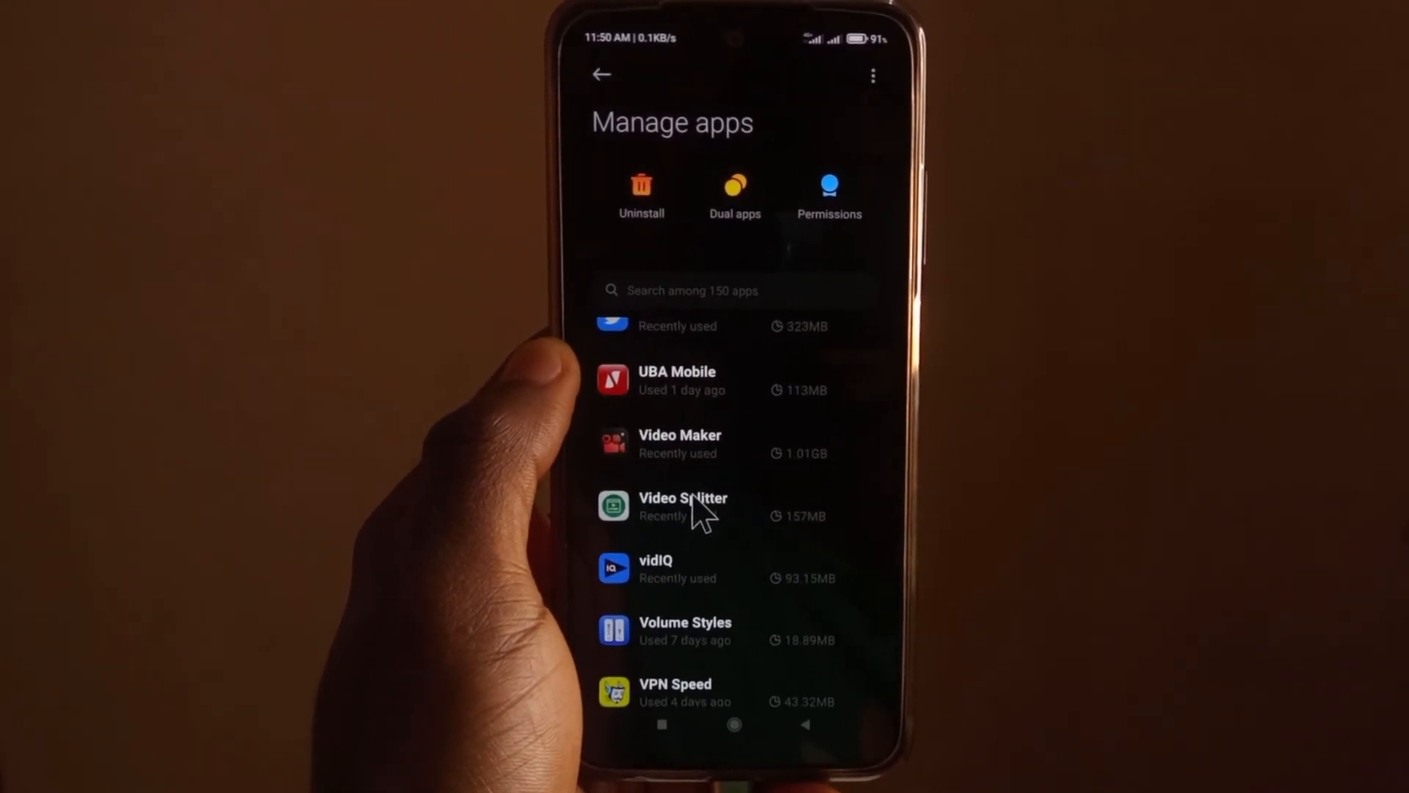